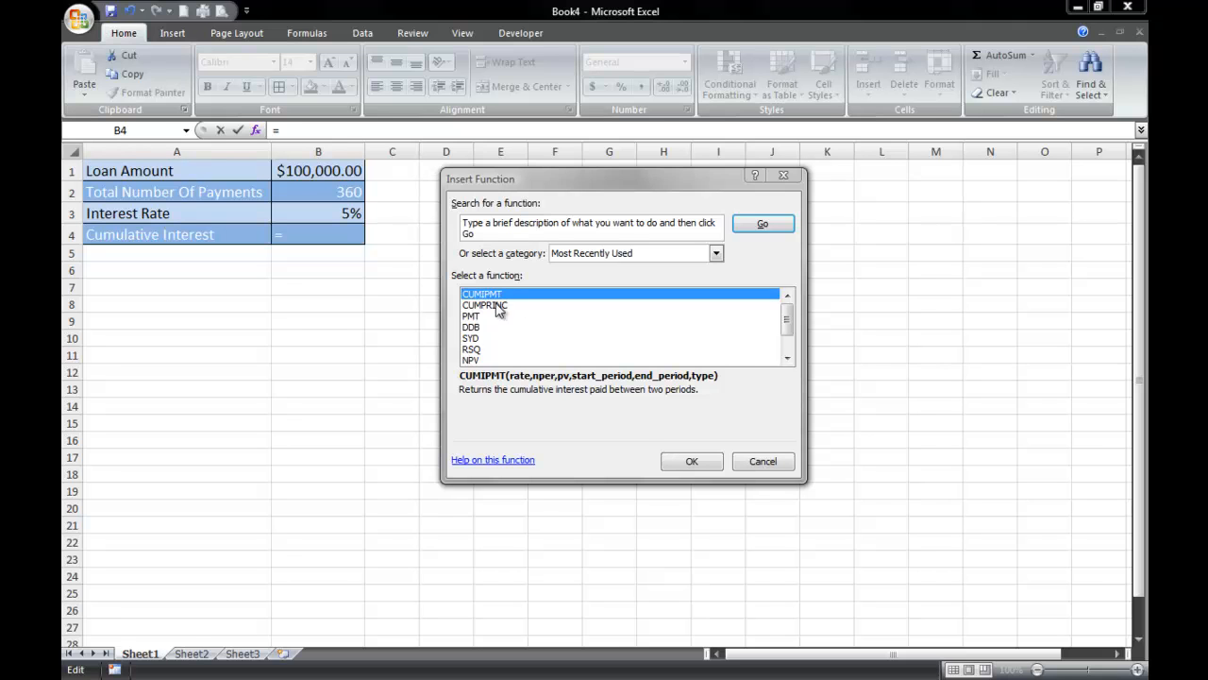
mouse_move(517, 305)
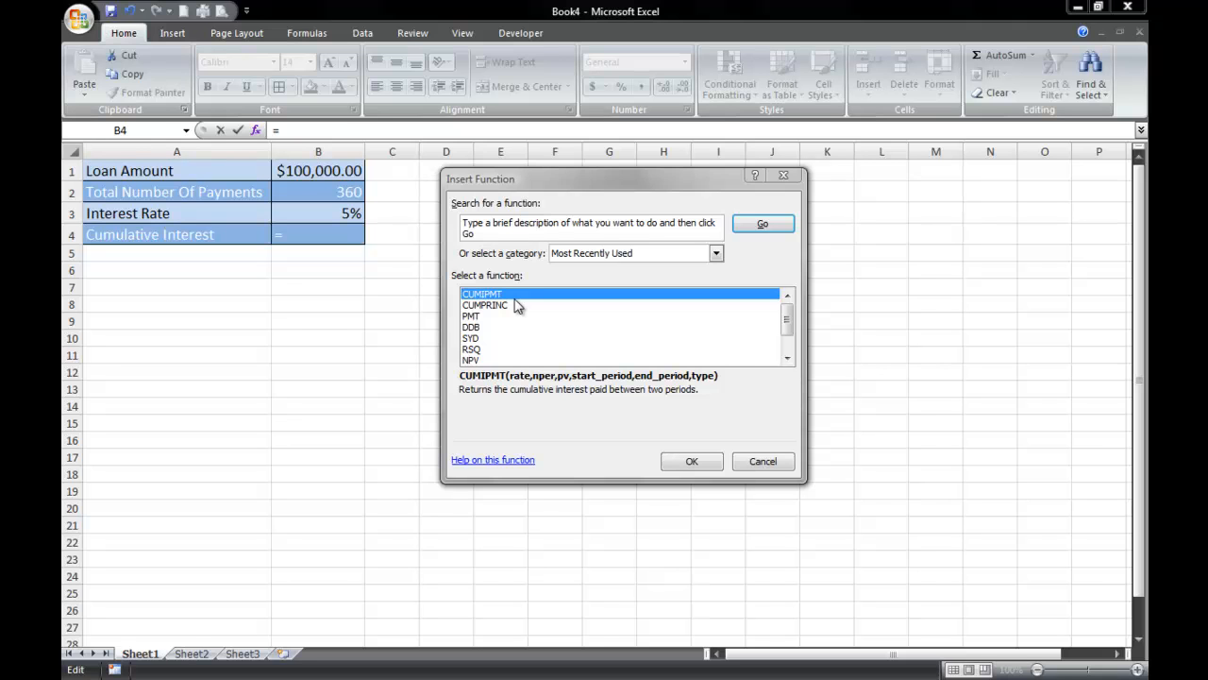
mouse_move(199, 165)
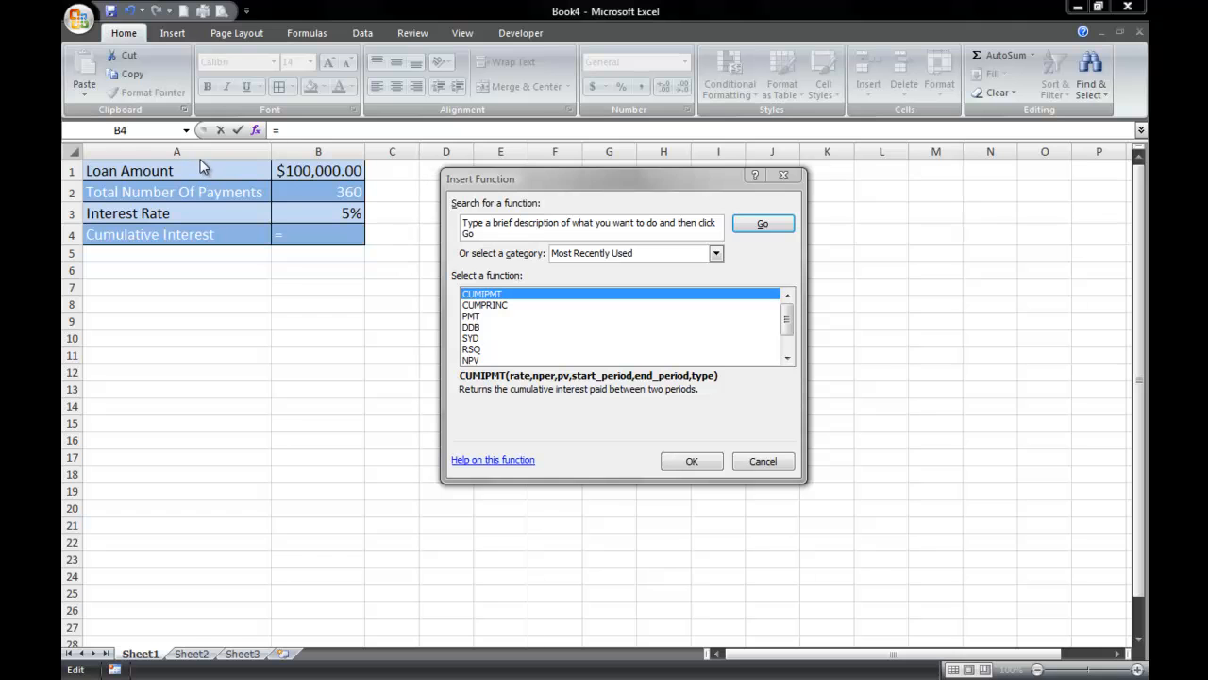
mouse_move(297, 173)
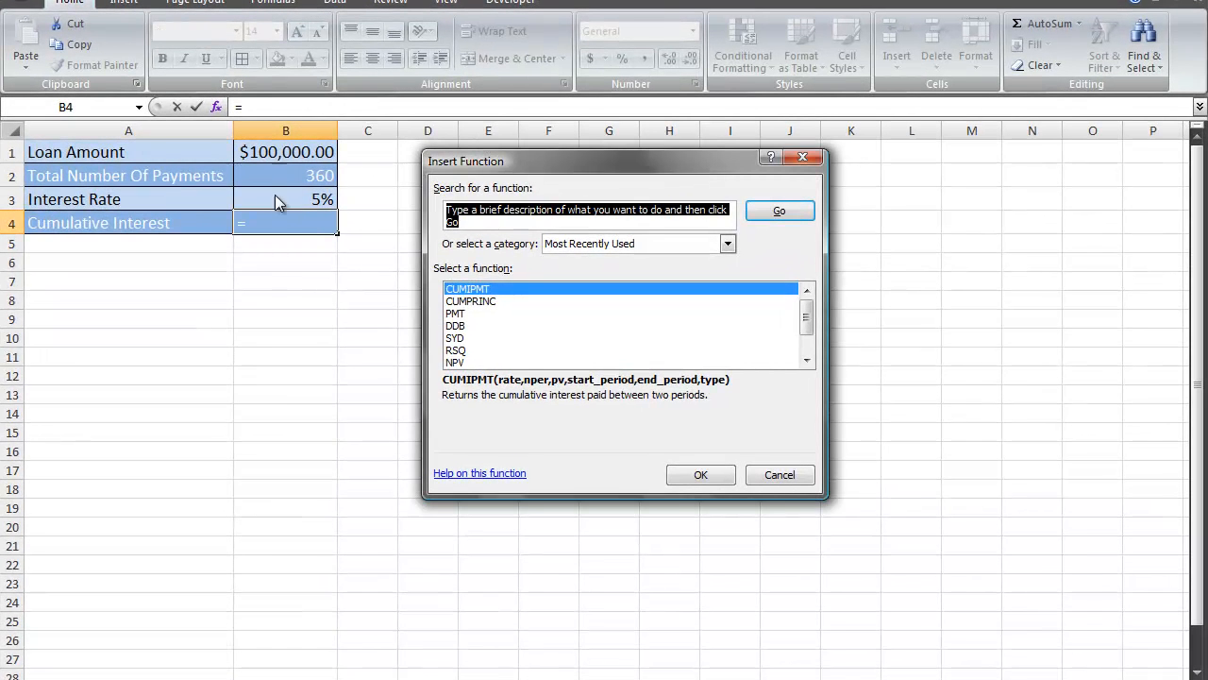
mouse_move(420, 247)
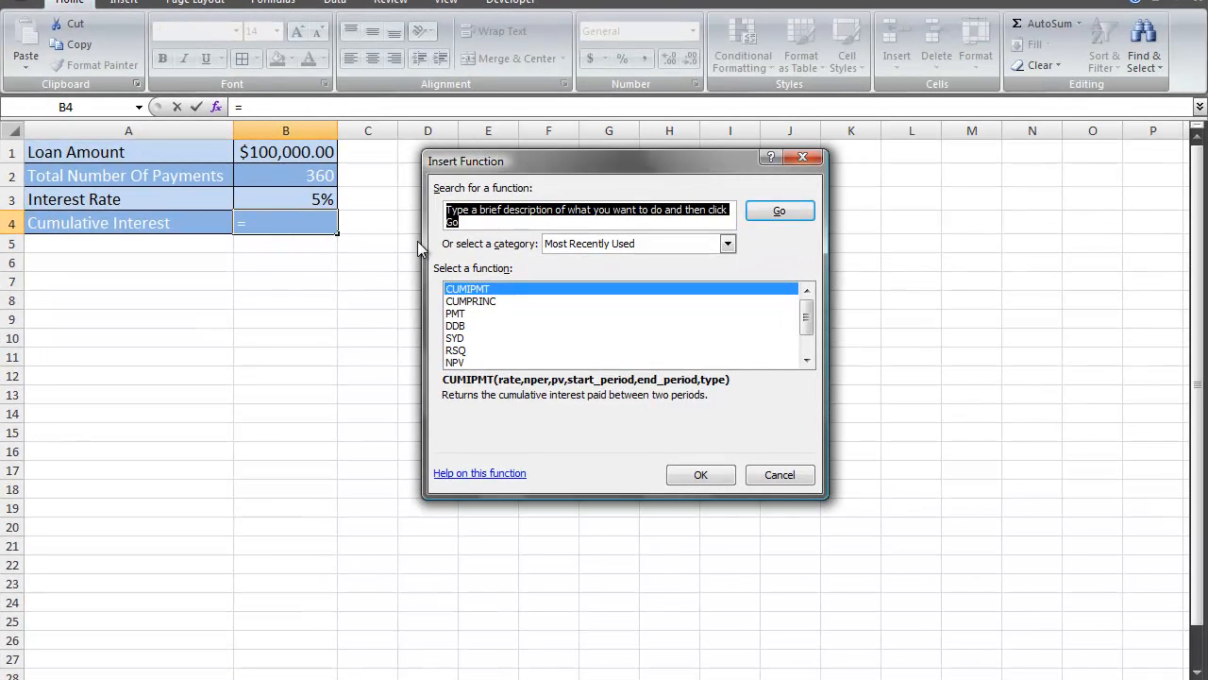
mouse_move(479, 292)
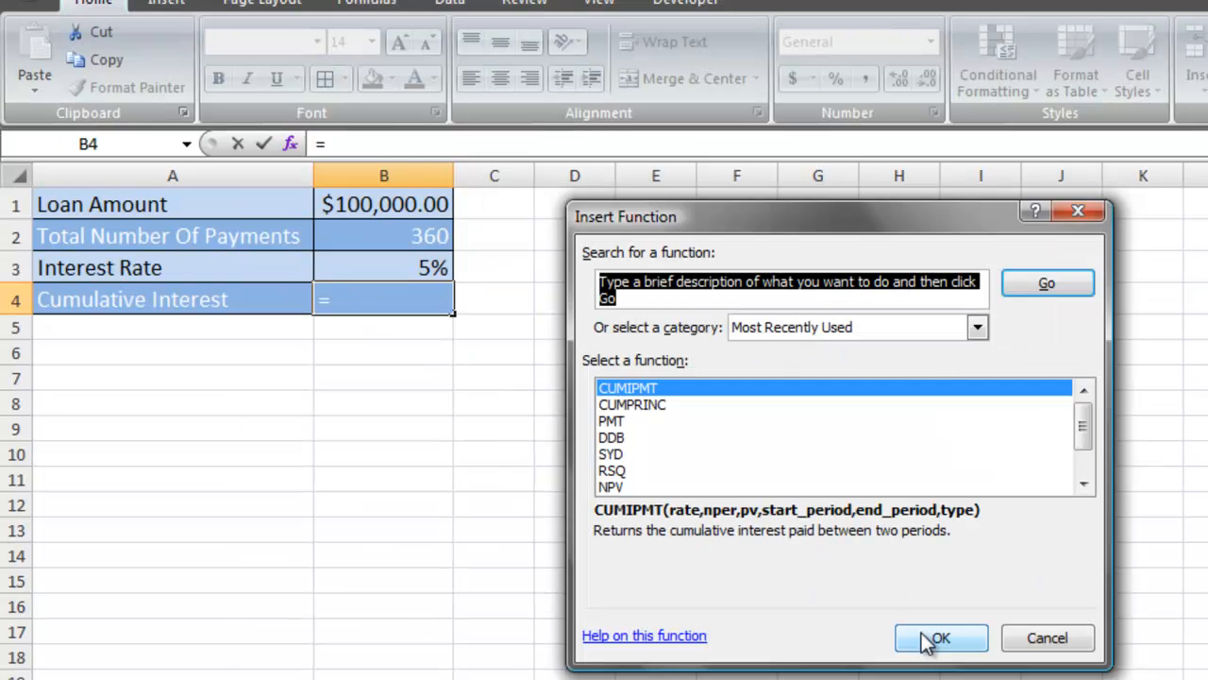
Insert CUMIPMT into B4 and ready the Rate argument for entry.
left_click(939, 637)
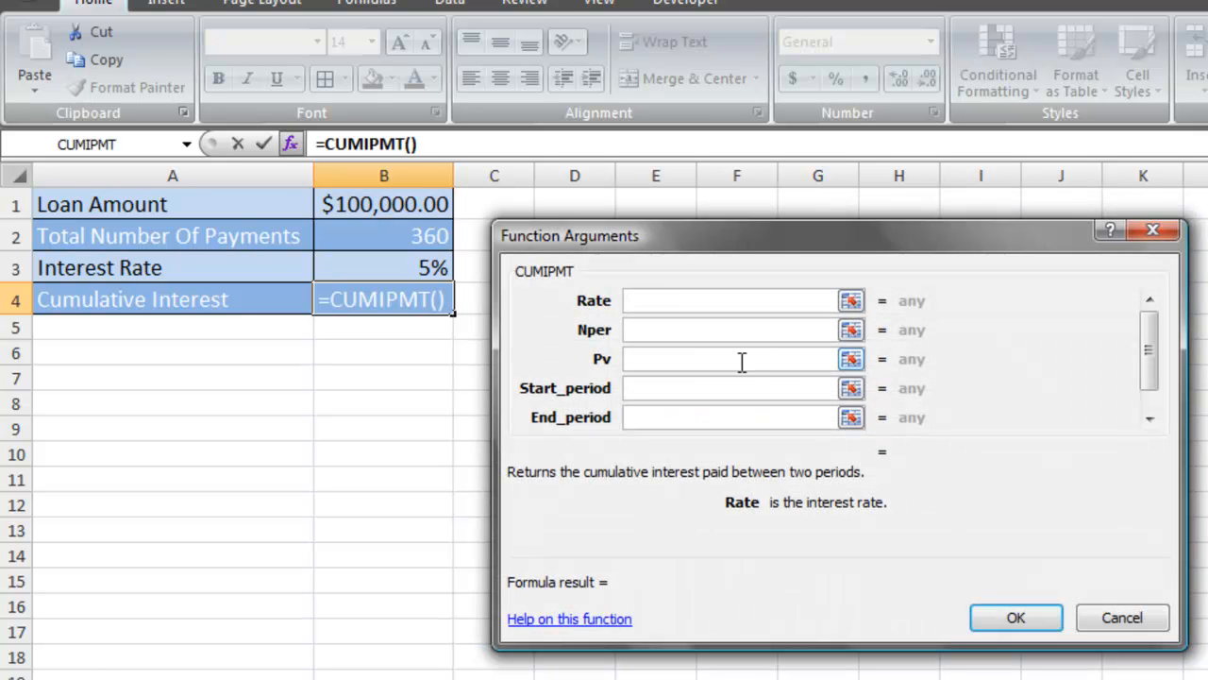
left_click(722, 300)
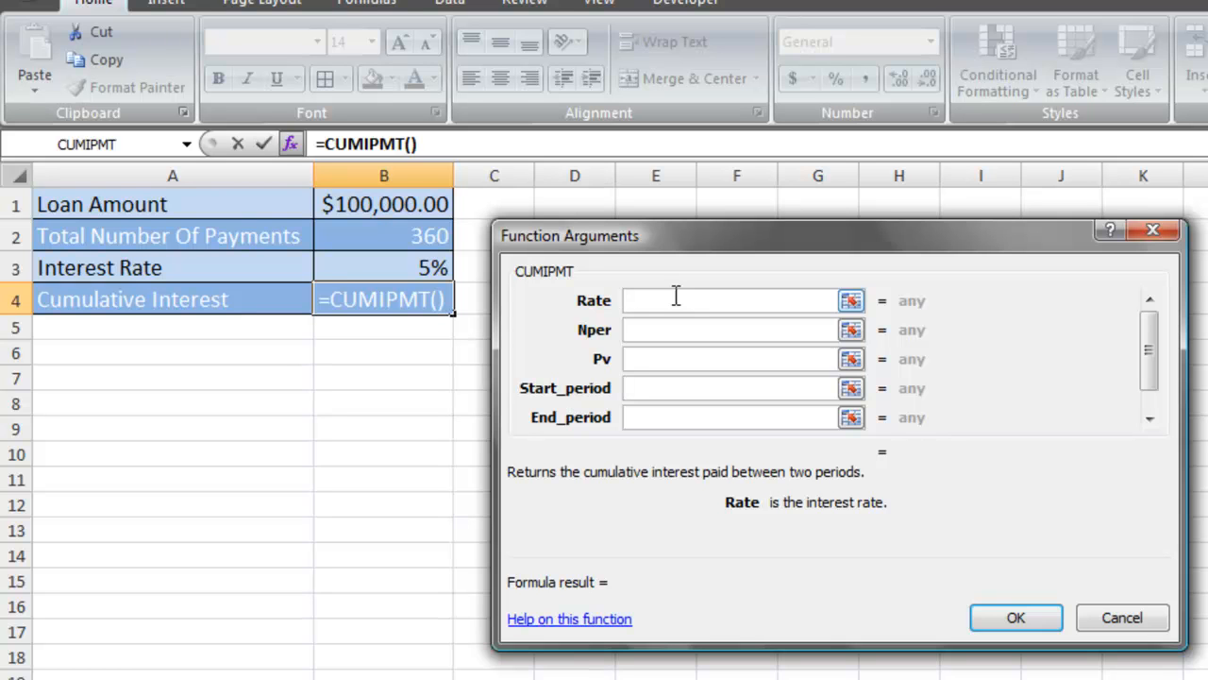
left_click(718, 301)
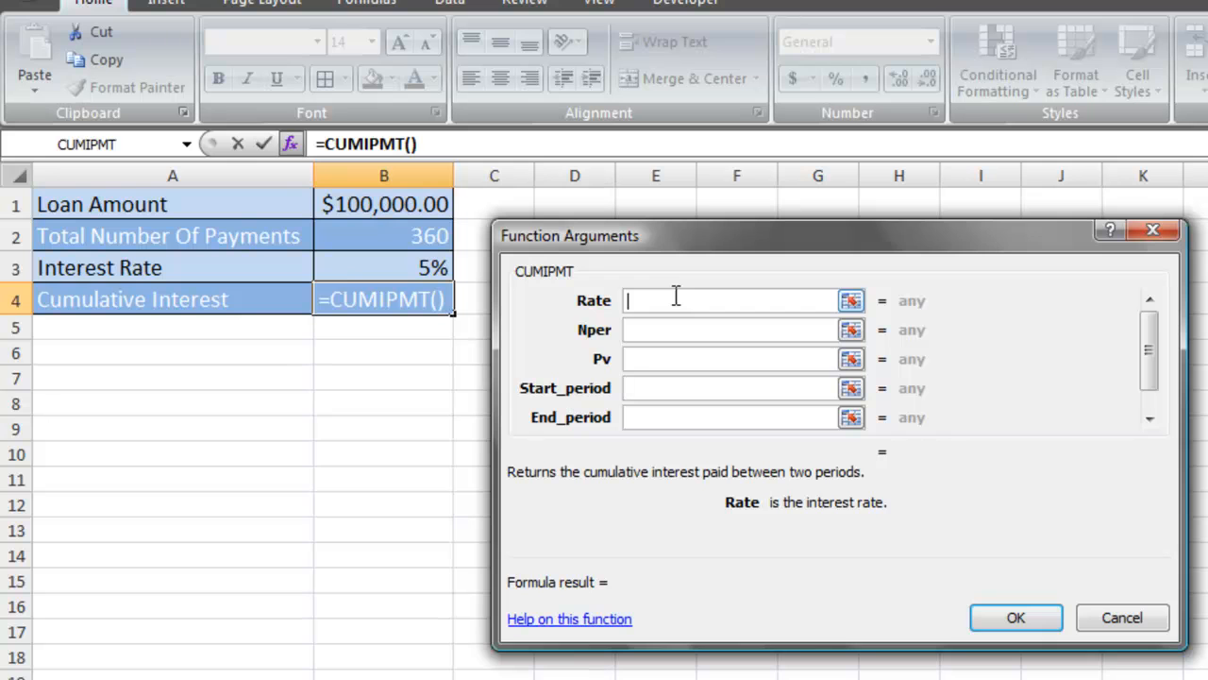
mouse_move(575, 326)
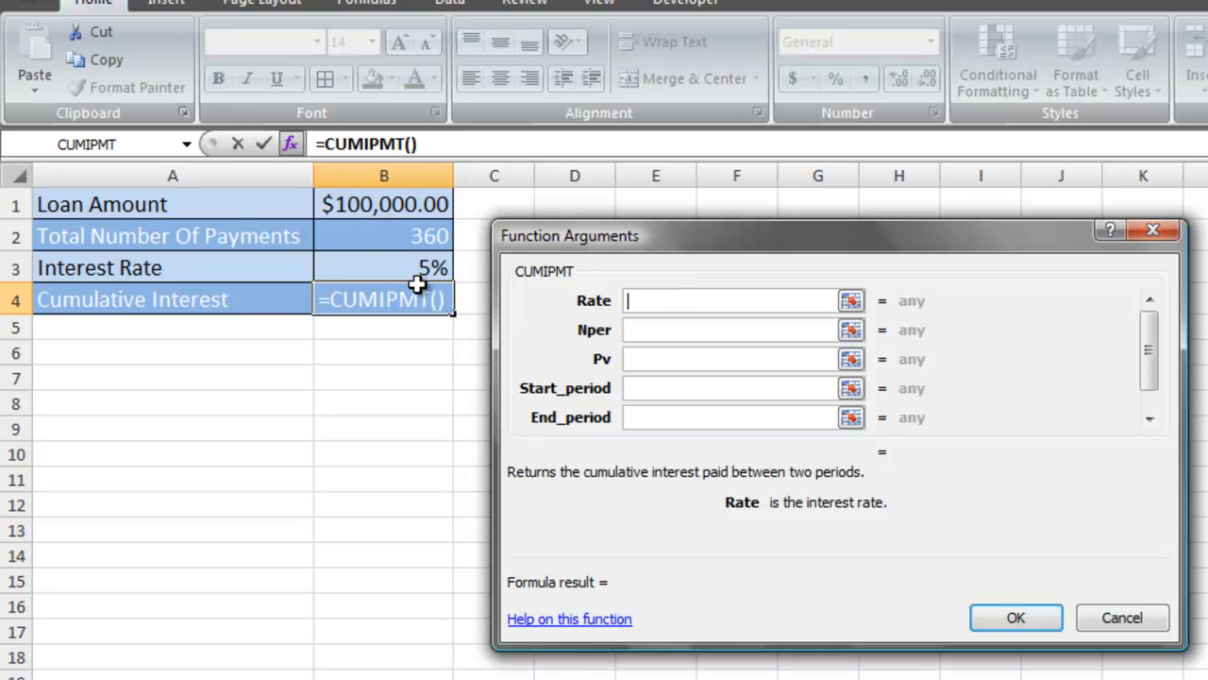
Enter rate B3/12, payment count B2 and present value B1 for the CUMIPMT formula.
type("B3/")
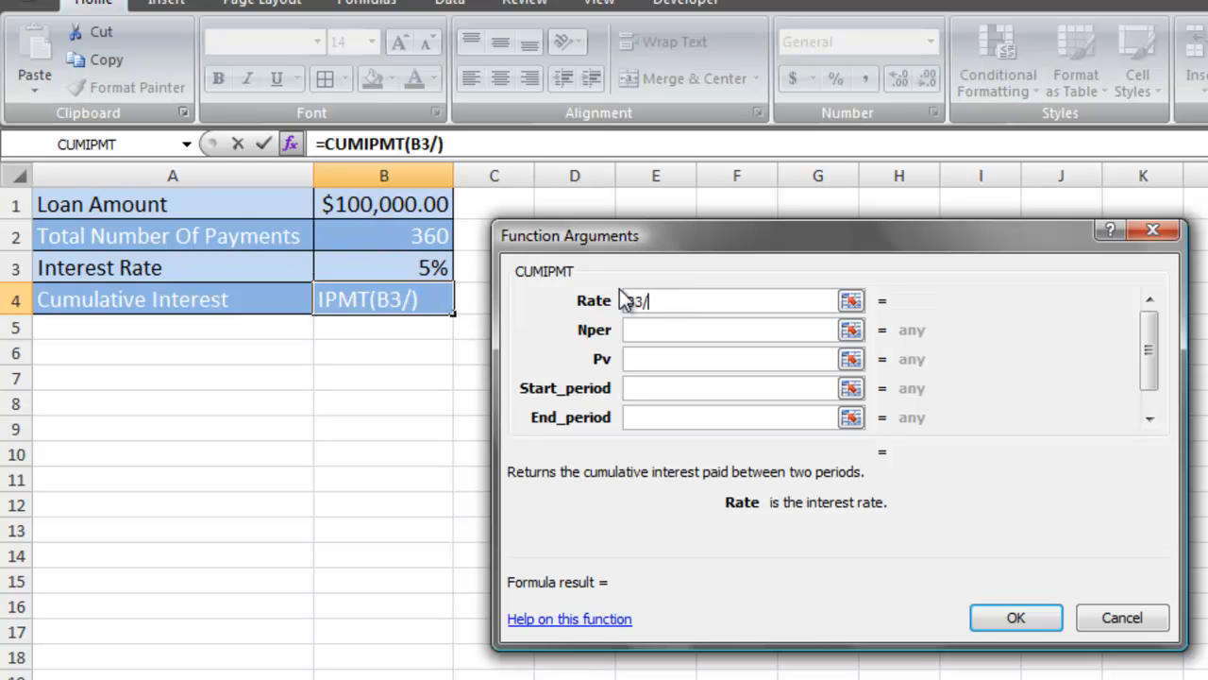
type("12")
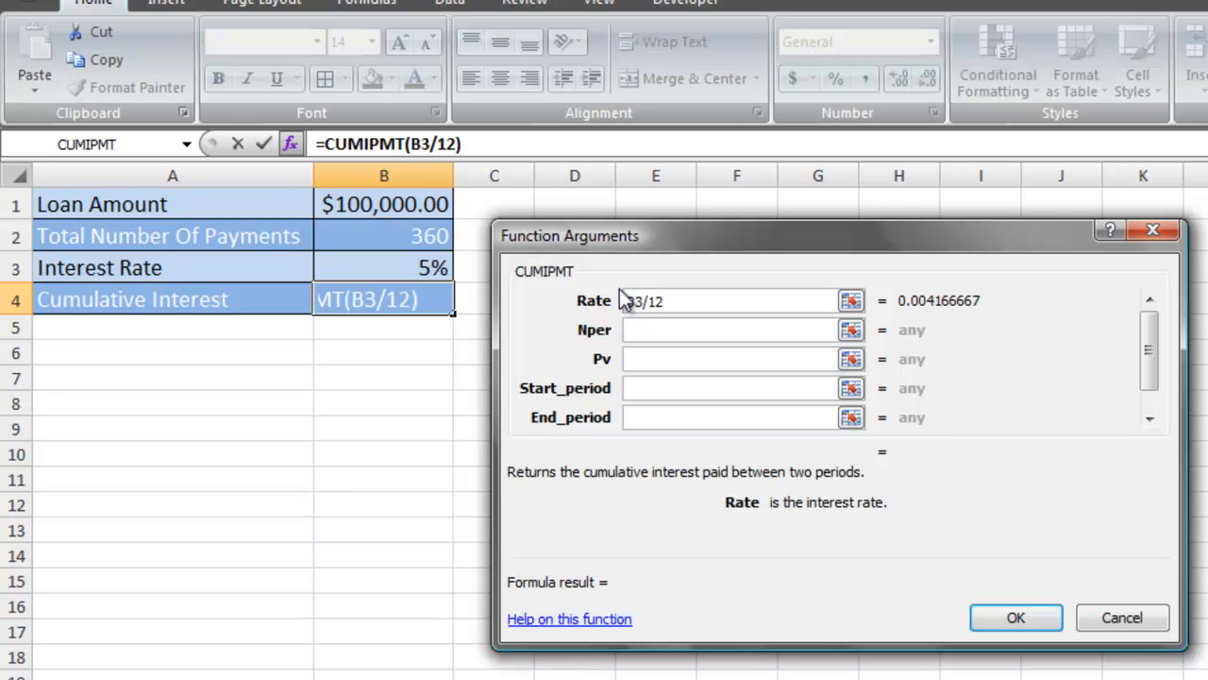
left_click(708, 301)
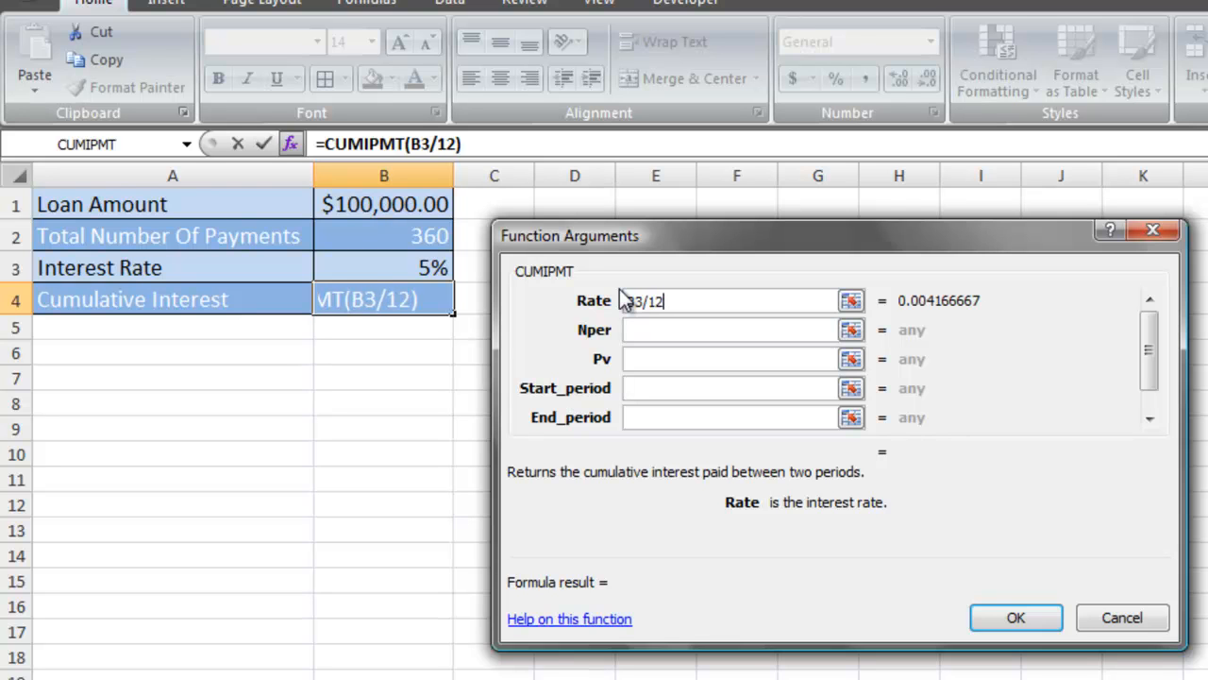
left_click(726, 330)
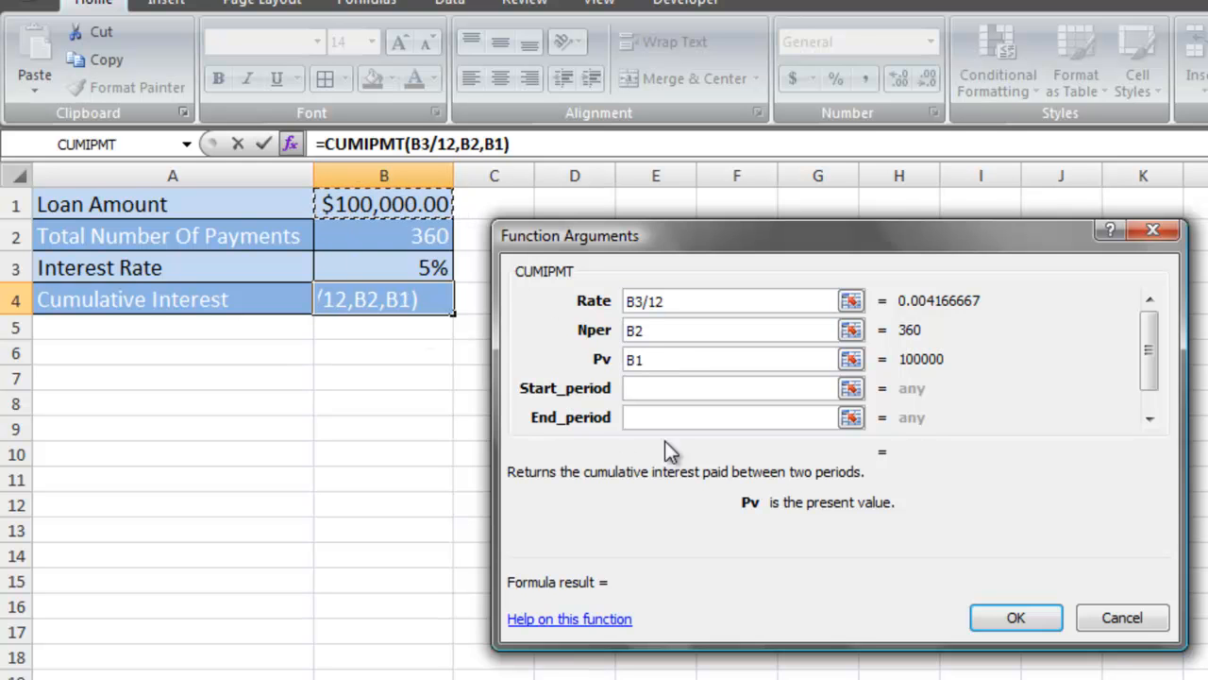
Set the start period to 1 and the end period to 360.
left_click(717, 387)
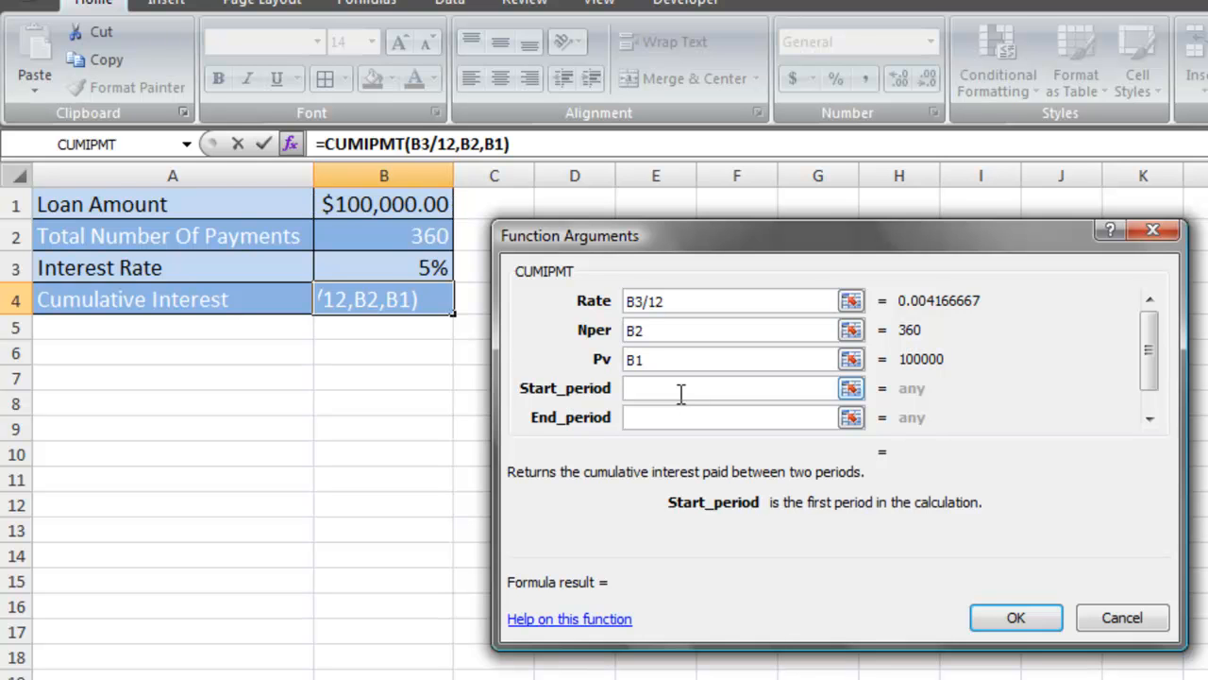
type("1")
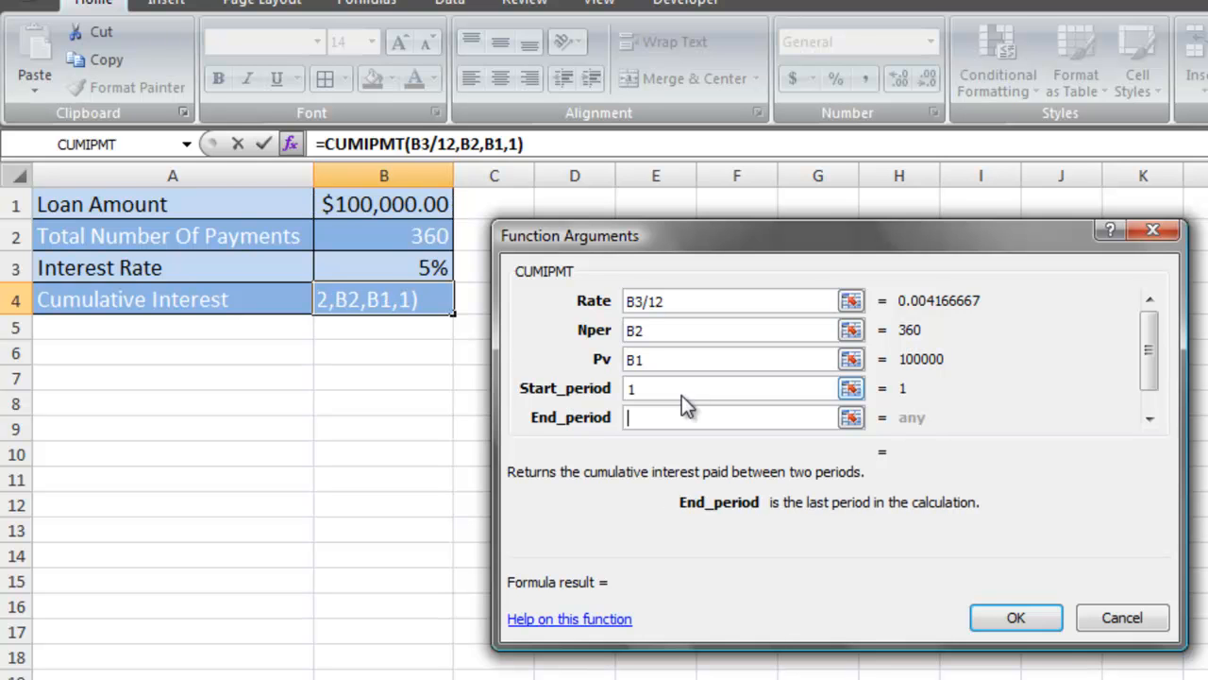
type("3")
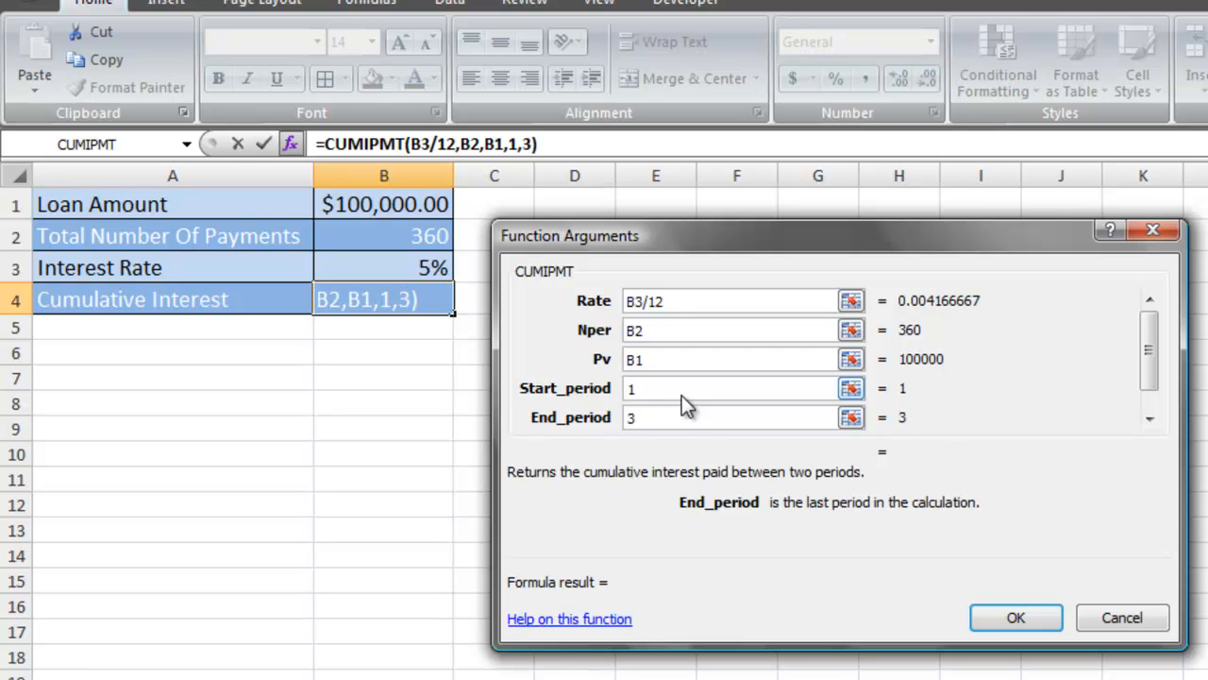
type("360")
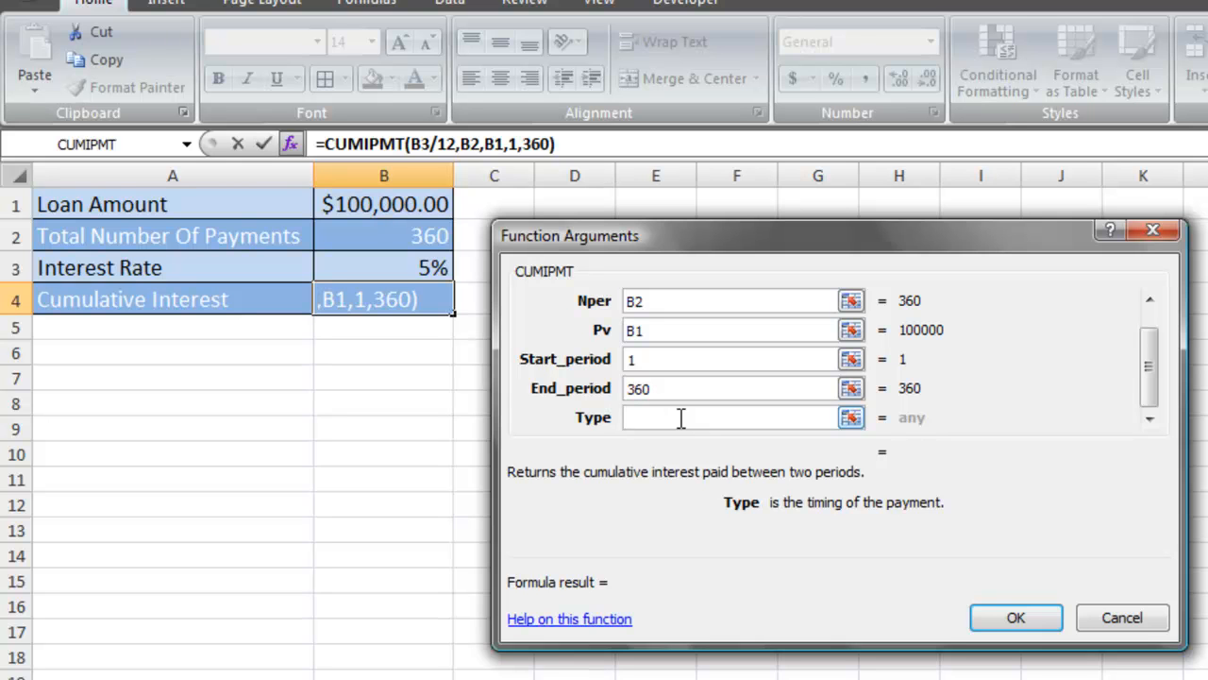
Set type 0 and complete the formula, showing cumulative interest -93255.784 in B4.
type("0")
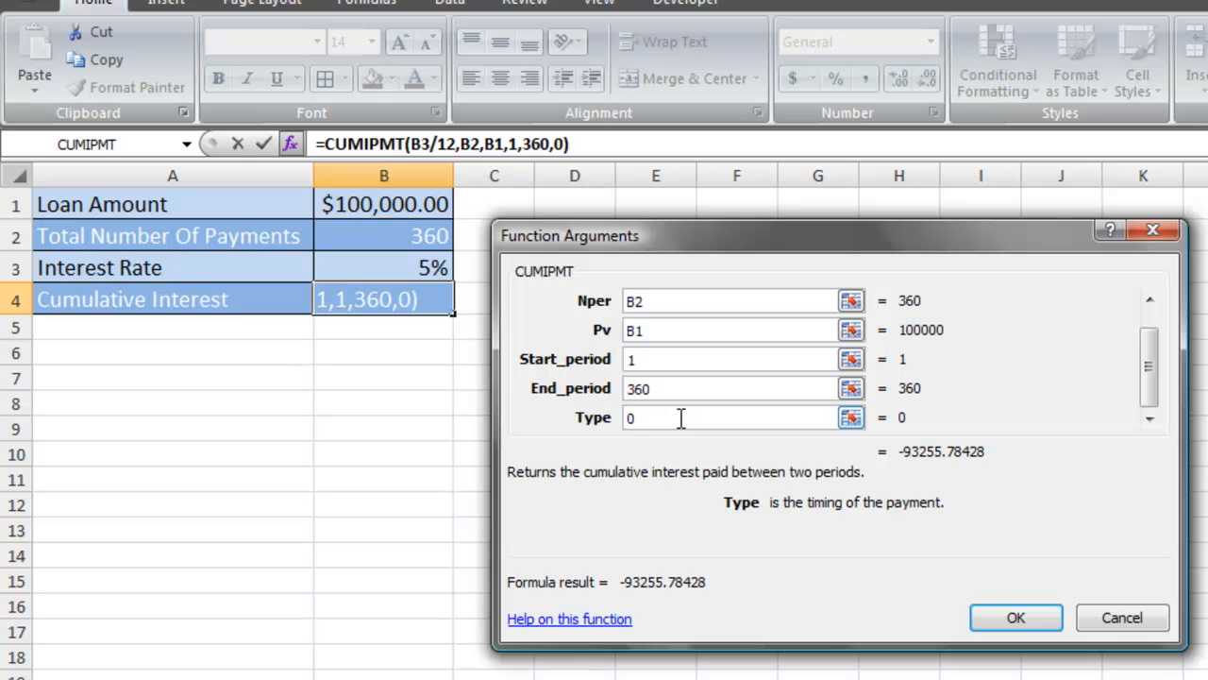
mouse_move(1002, 610)
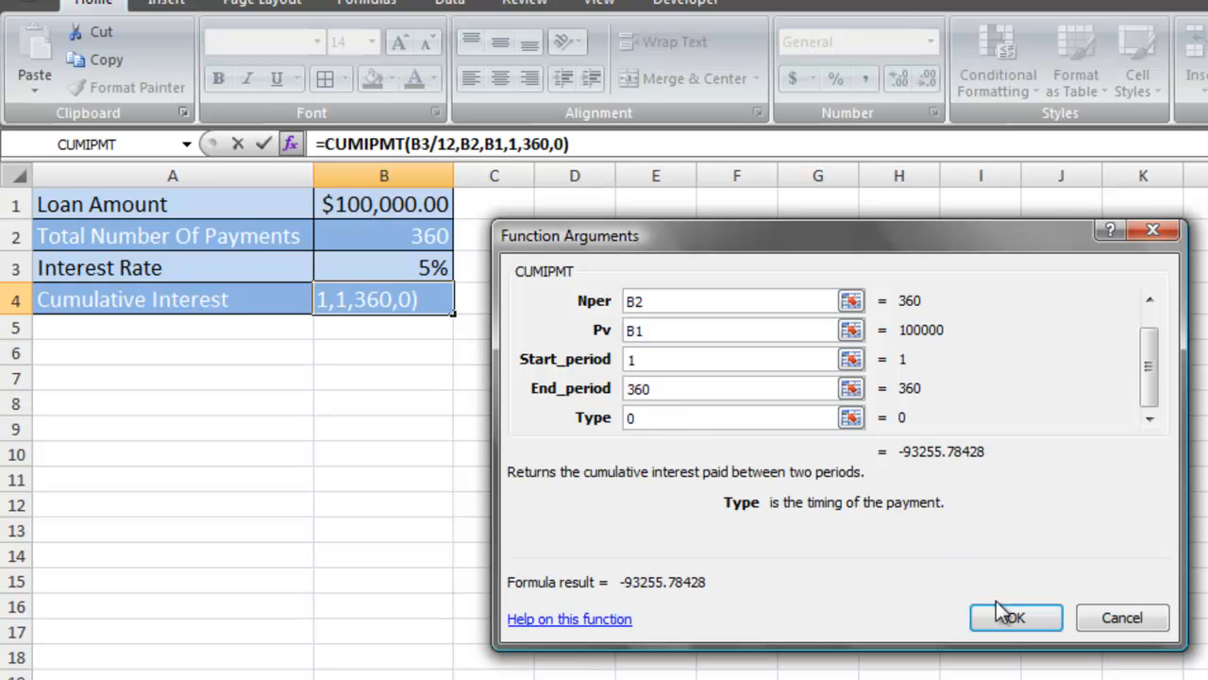
left_click(1006, 618)
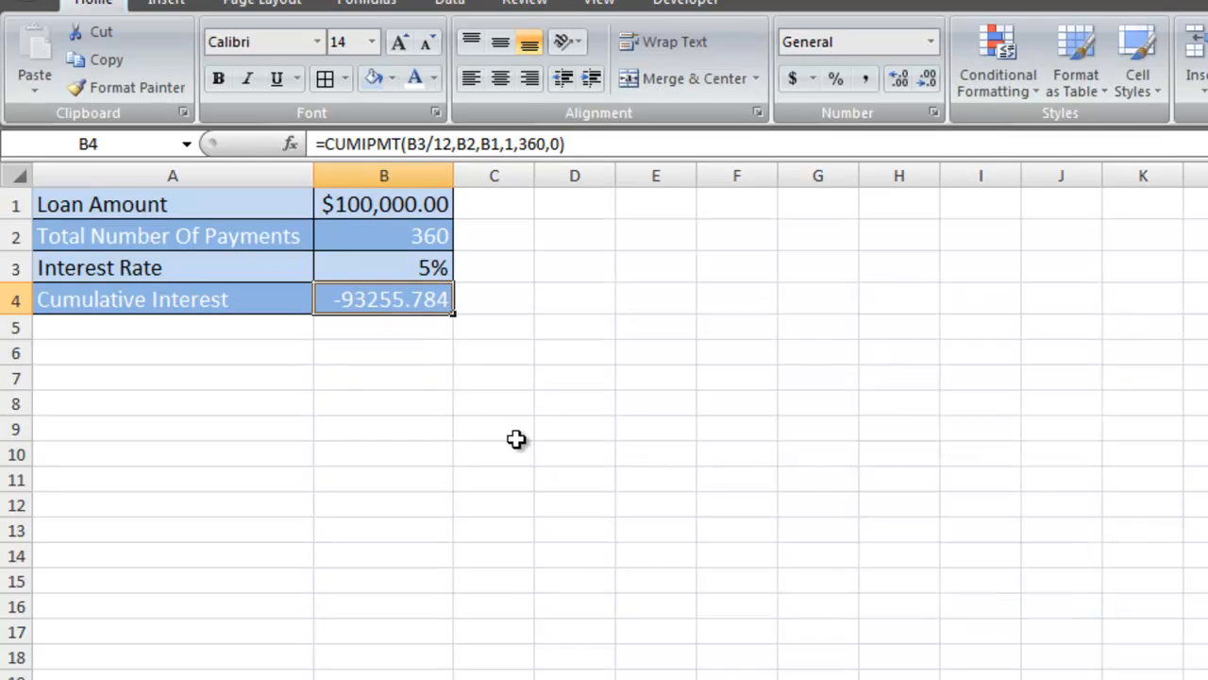
mouse_move(380, 321)
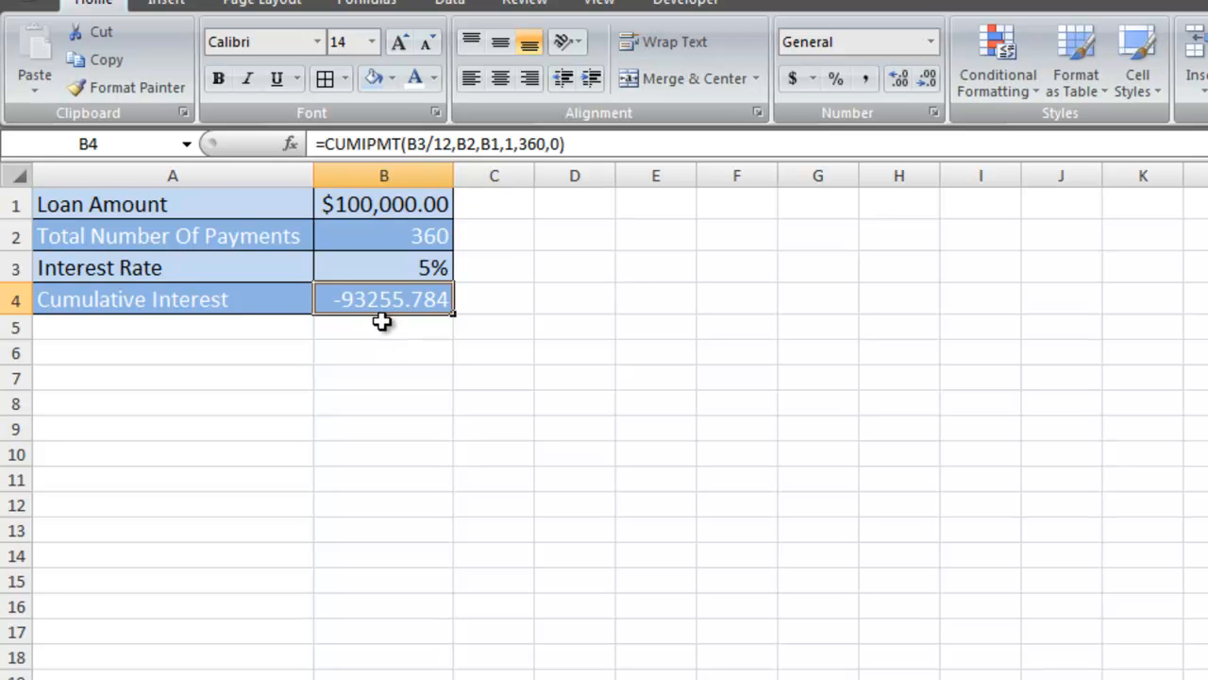
mouse_move(381, 330)
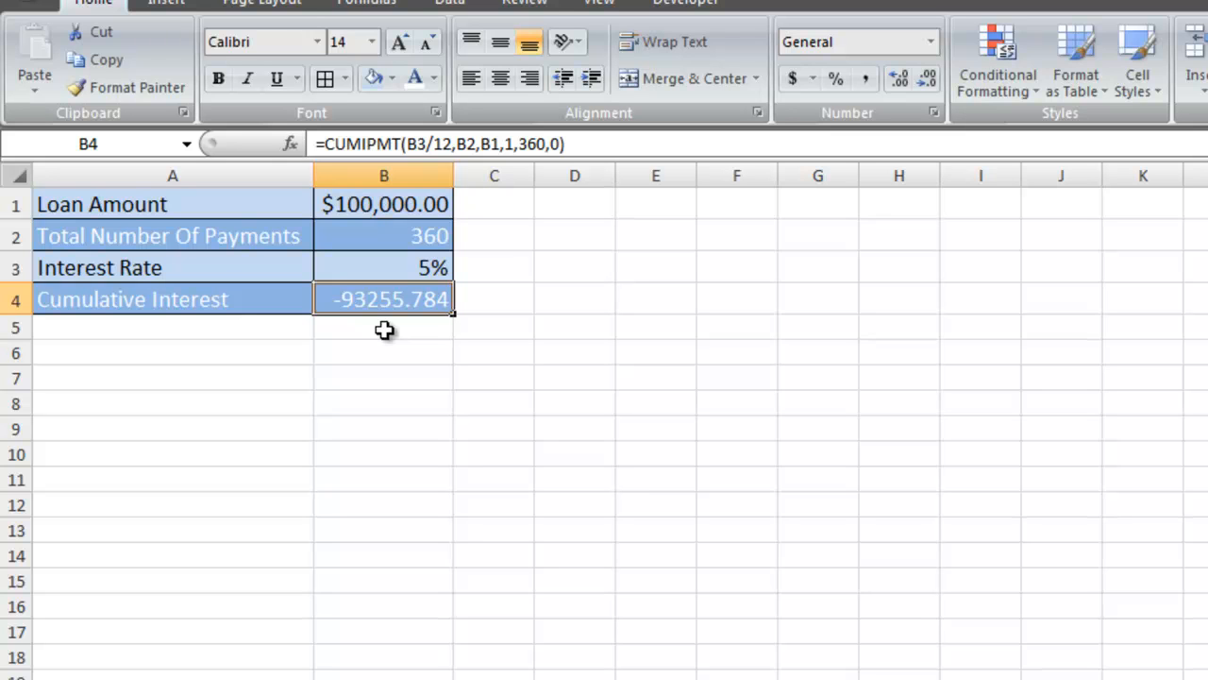
mouse_move(373, 299)
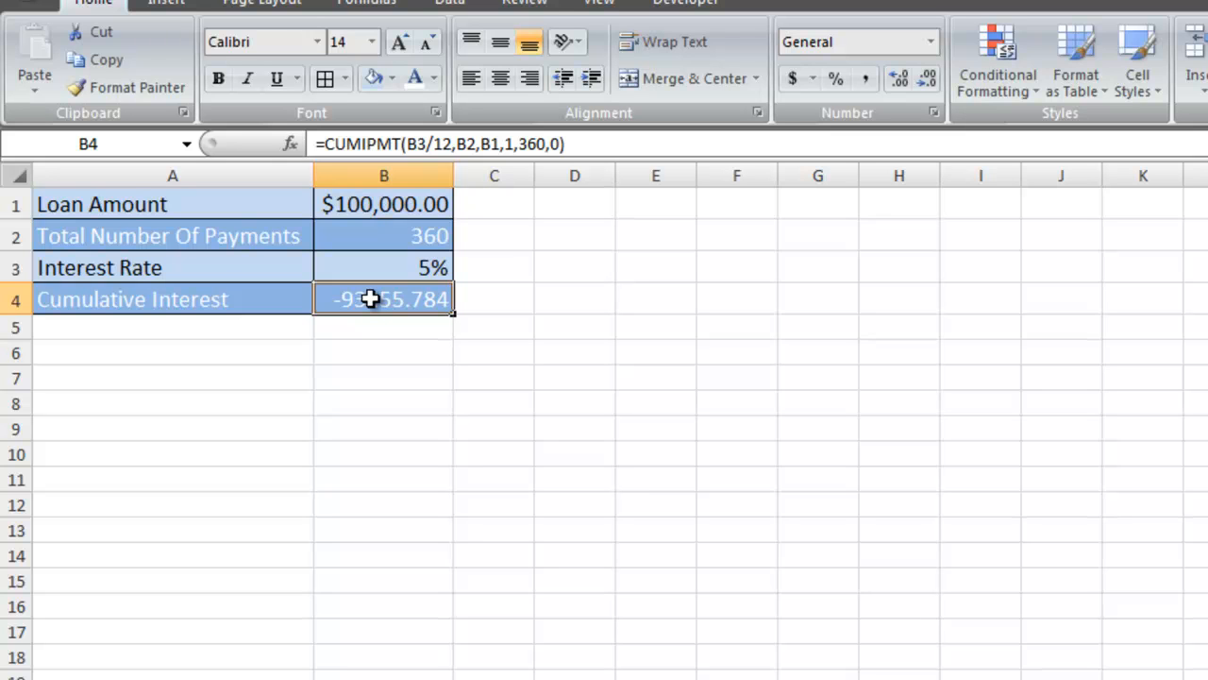